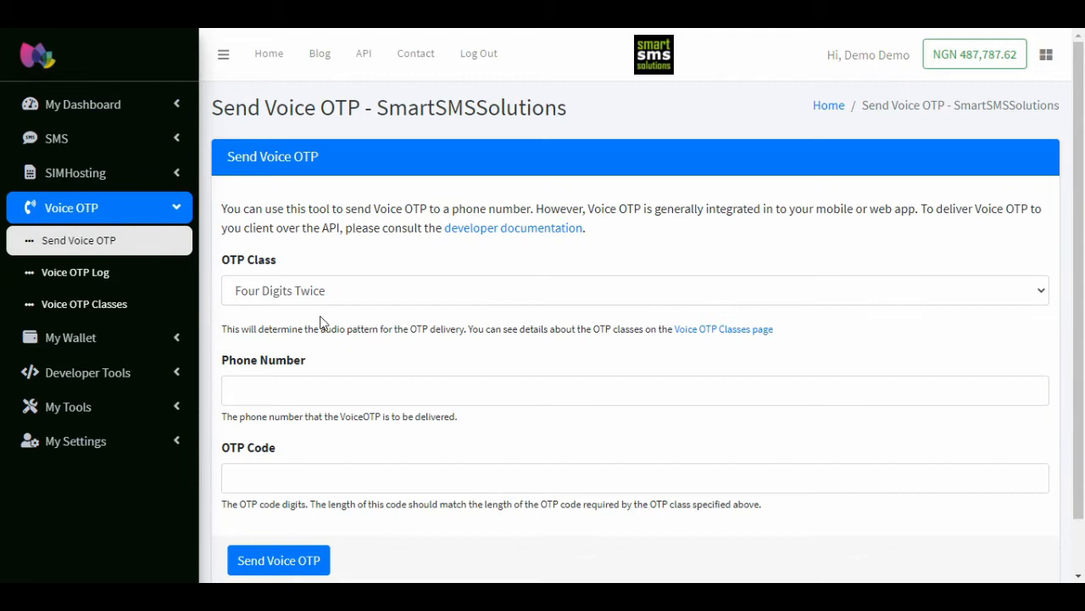
mouse_move(346, 302)
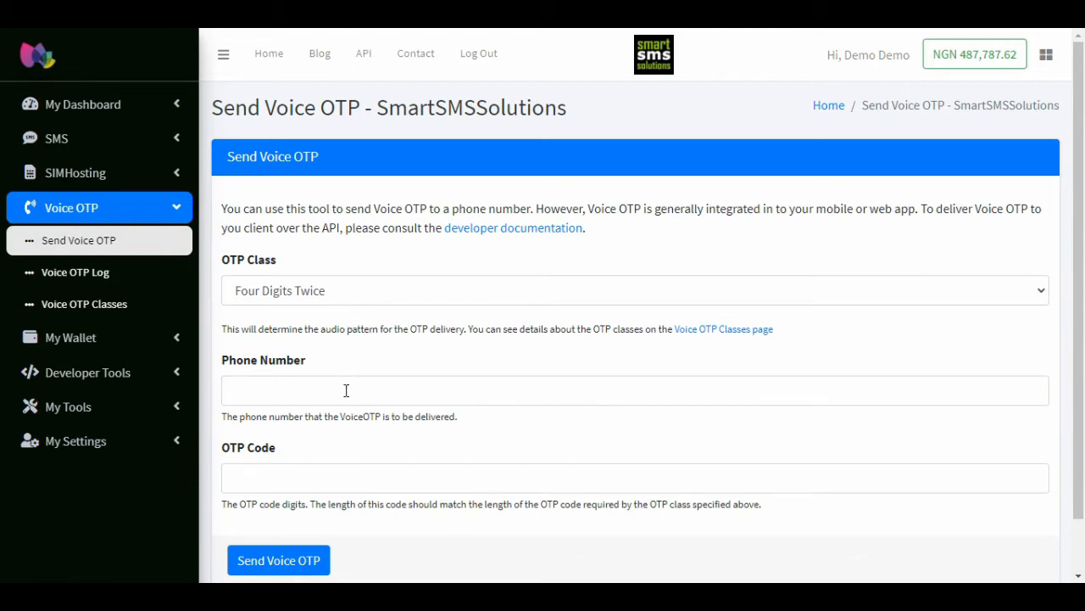
- Place the cursor in the Phone Number field of the Send Voice OTP form
click(346, 390)
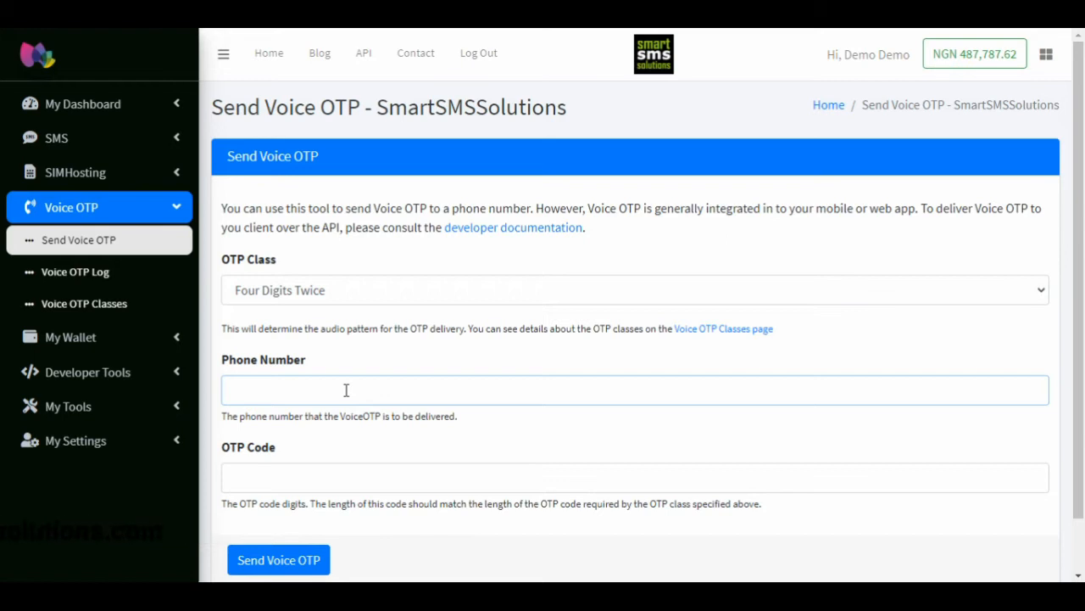
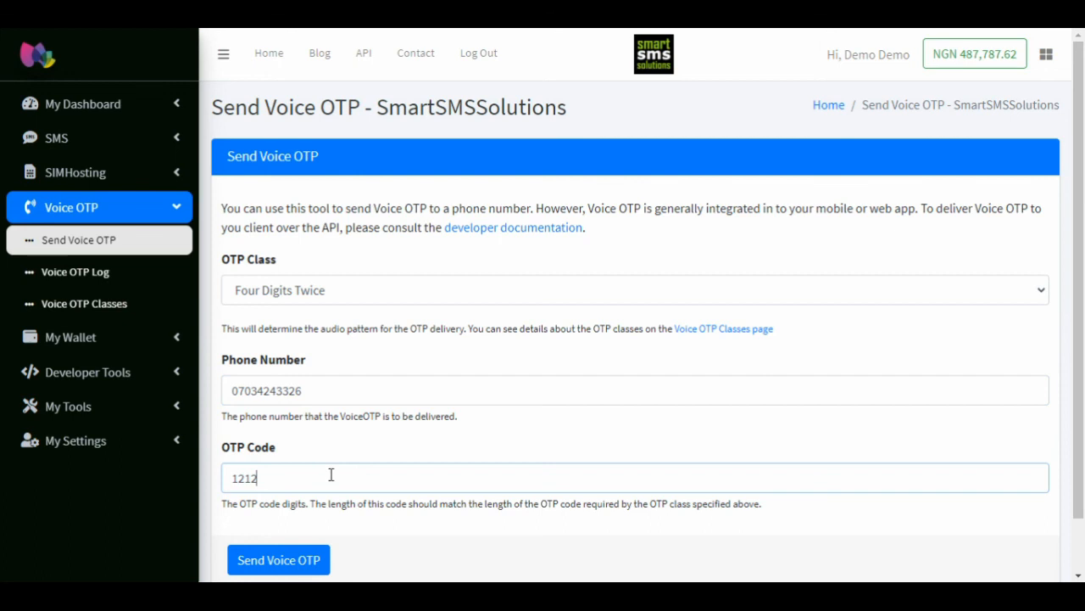
click(278, 559)
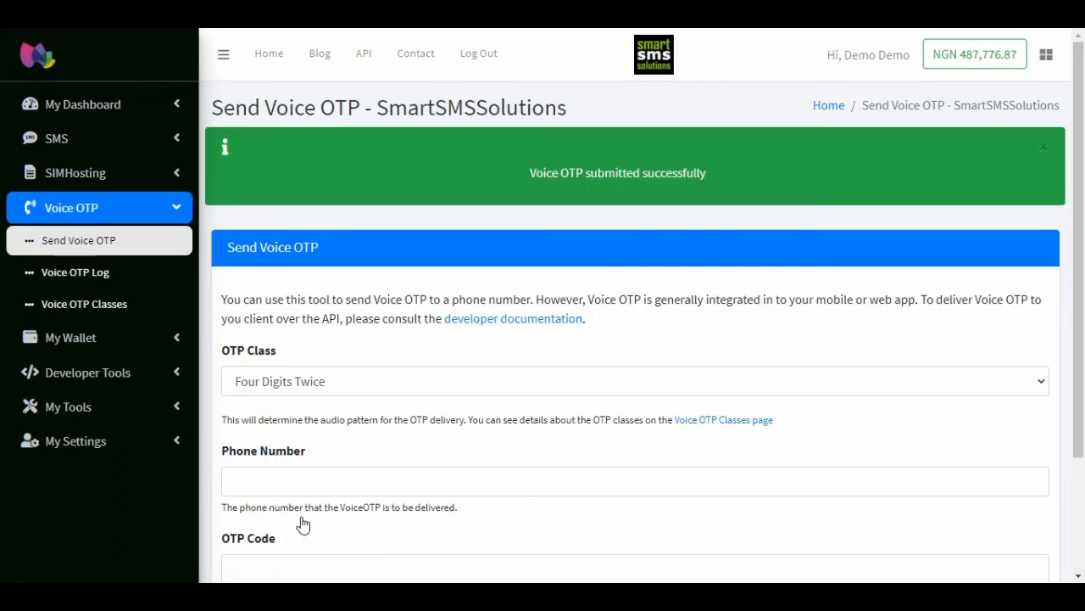